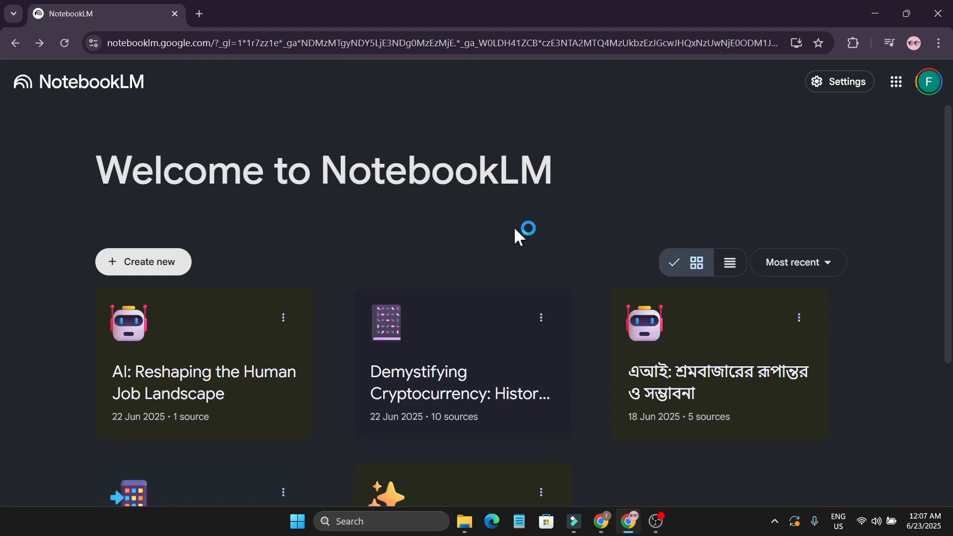
mouse_move(493, 219)
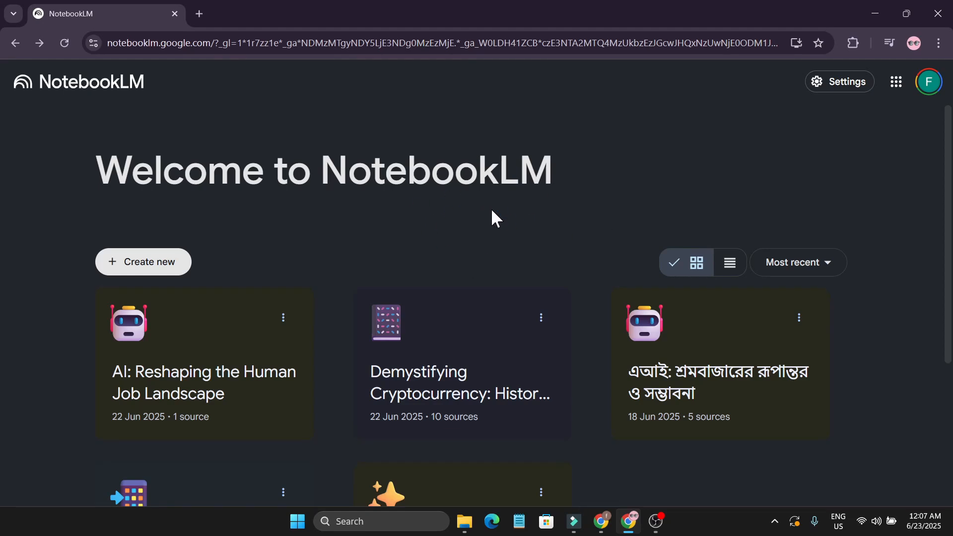
mouse_move(256, 338)
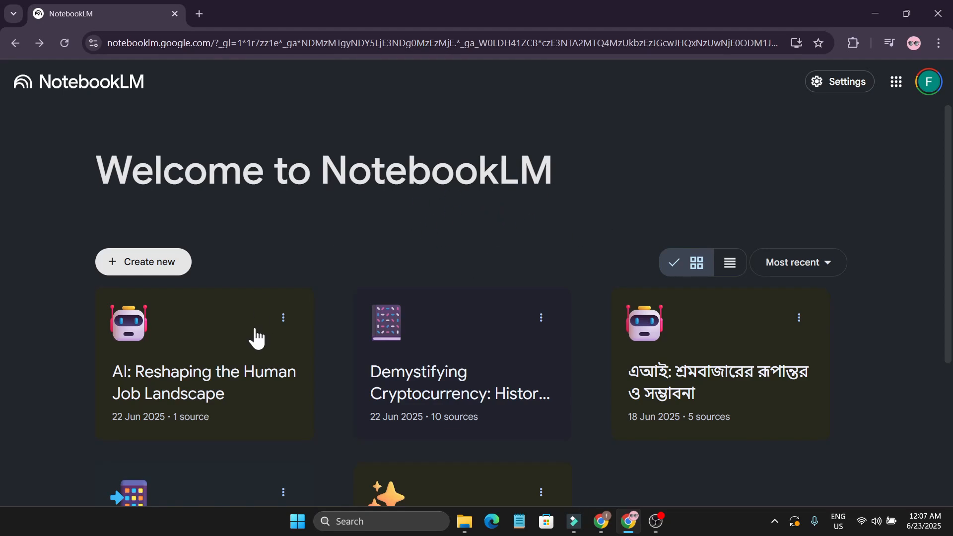
mouse_move(696, 401)
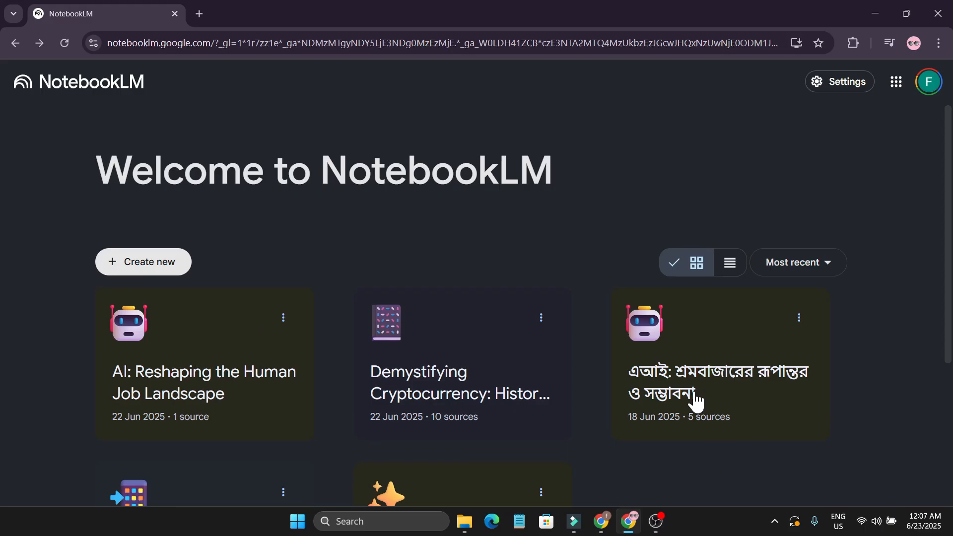
mouse_move(653, 394)
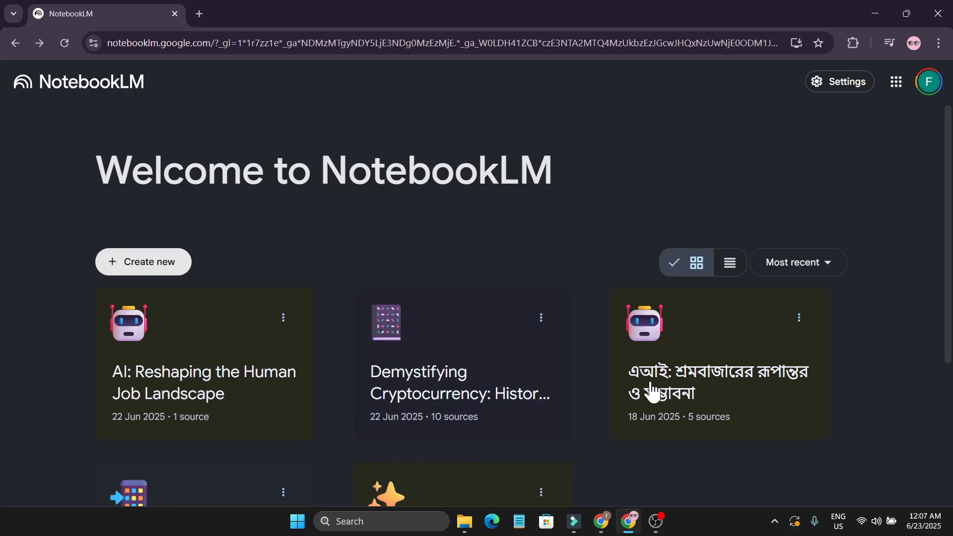
mouse_move(650, 368)
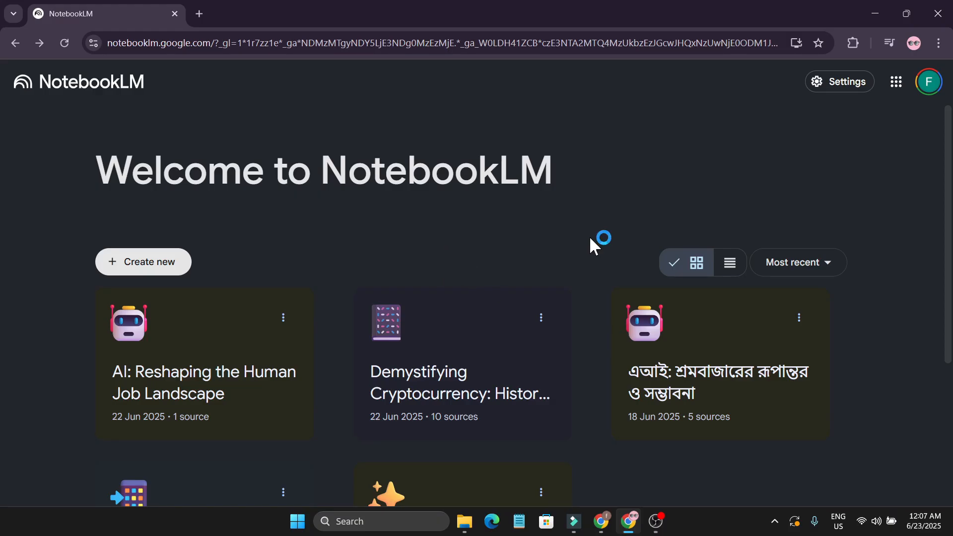
mouse_move(839, 82)
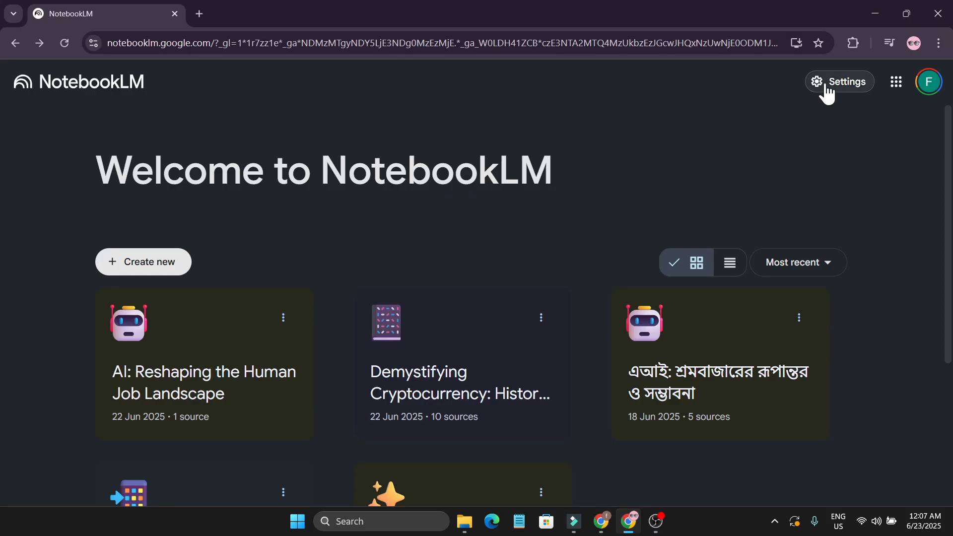
Step: Choose español as the output language in NotebookLM's Output language setting
left_click(840, 81)
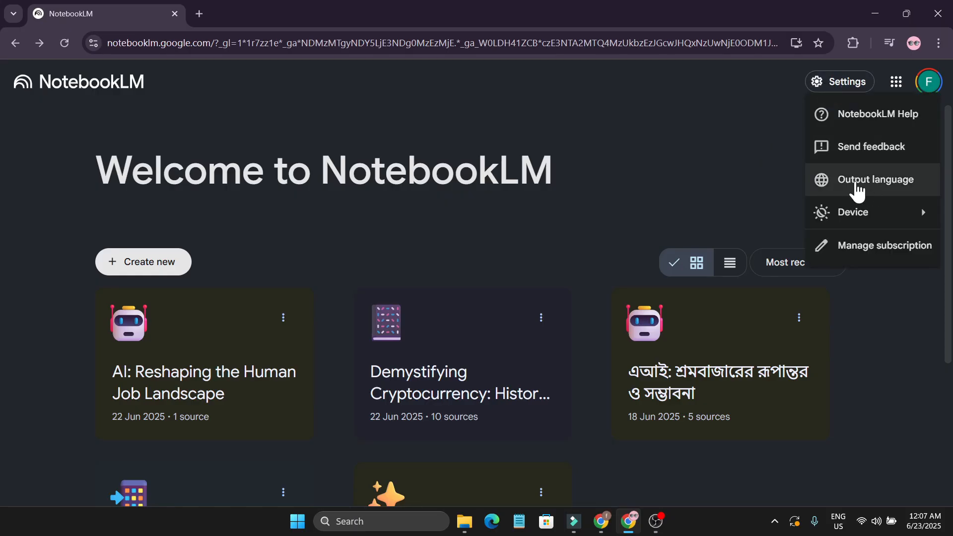
left_click(876, 180)
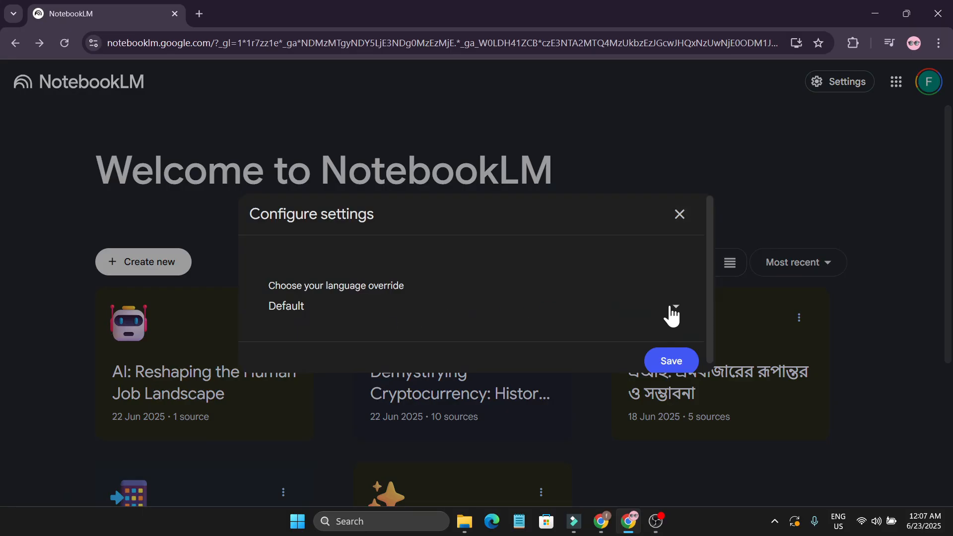
left_click(673, 306)
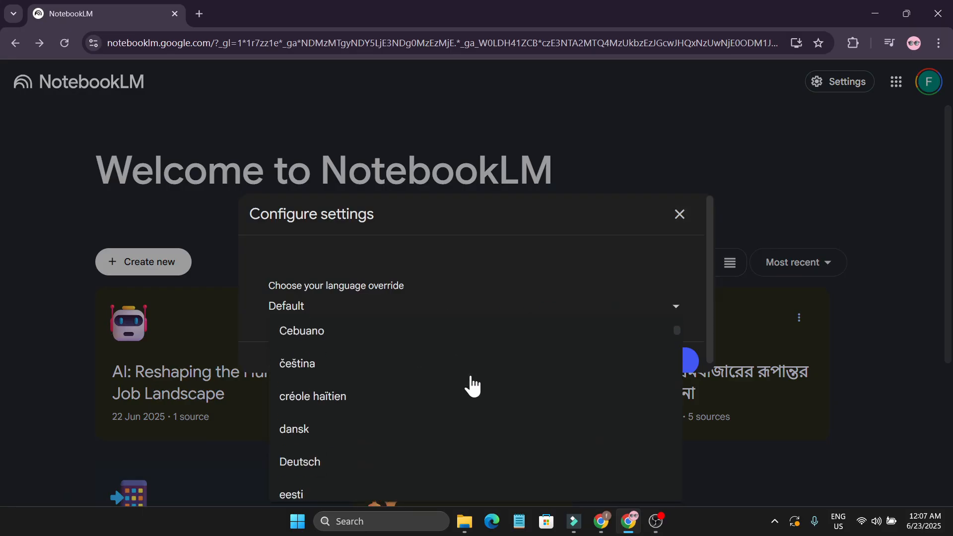
scroll("down", 3)
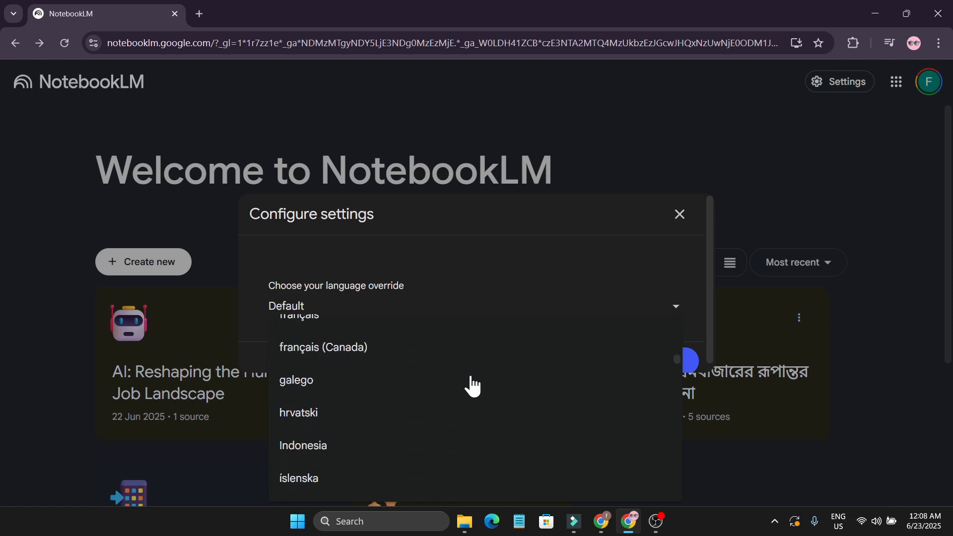
scroll("down", 3)
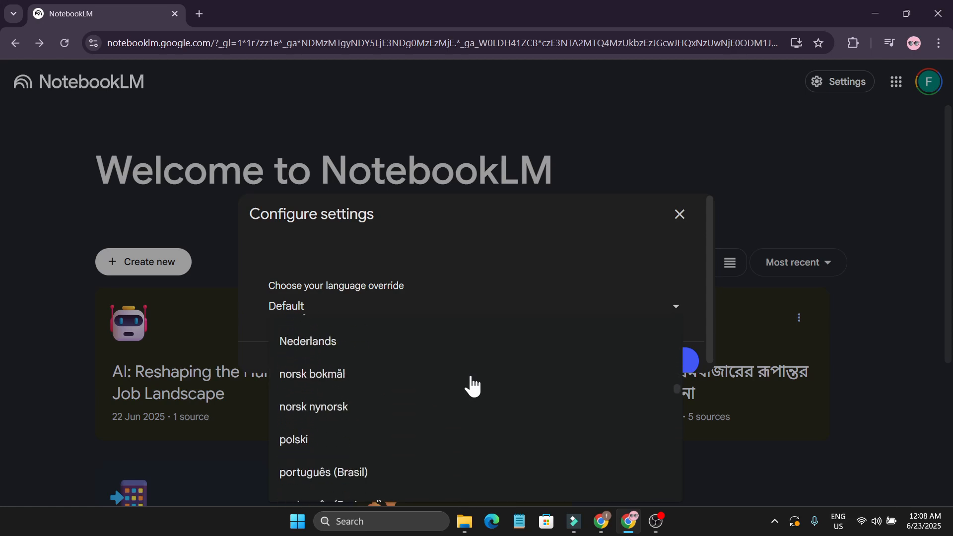
scroll("down", 3)
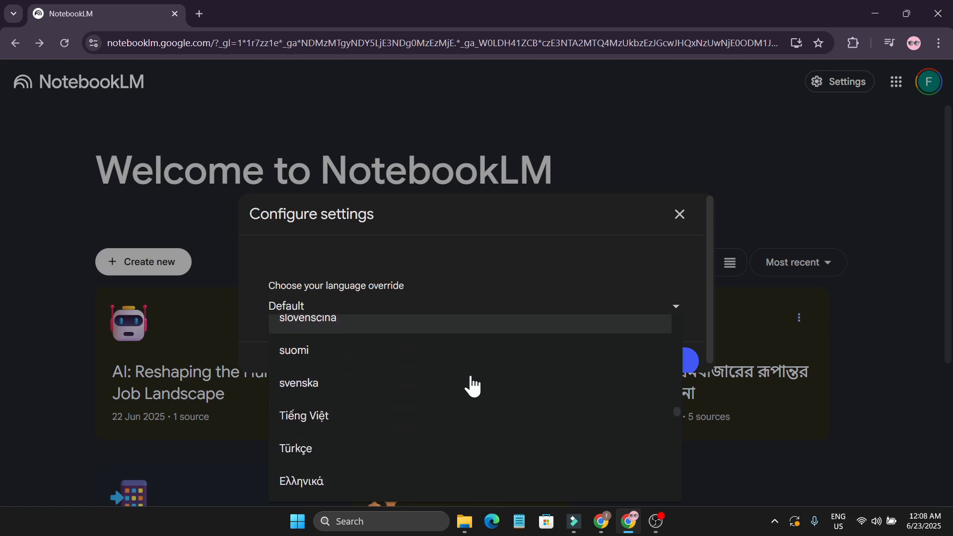
scroll("down", 3)
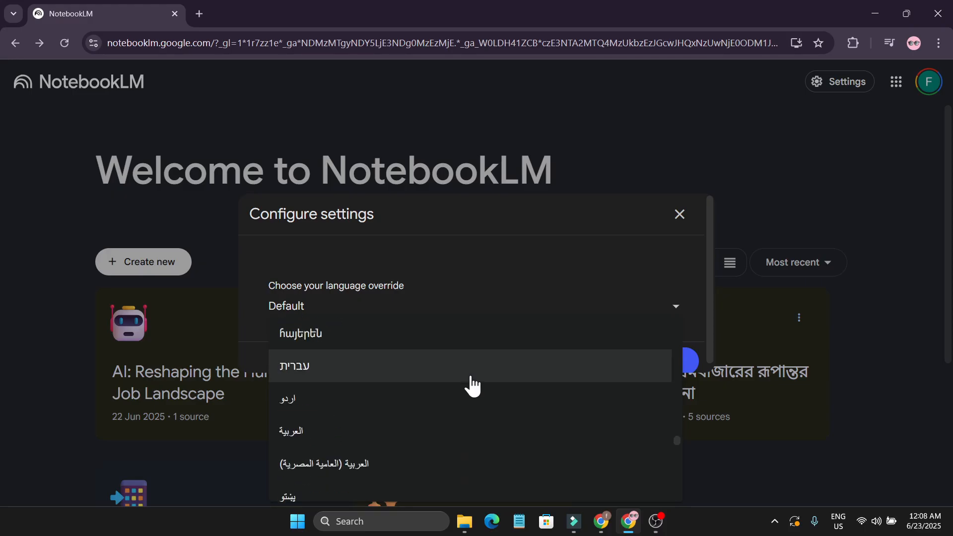
scroll("down", 3)
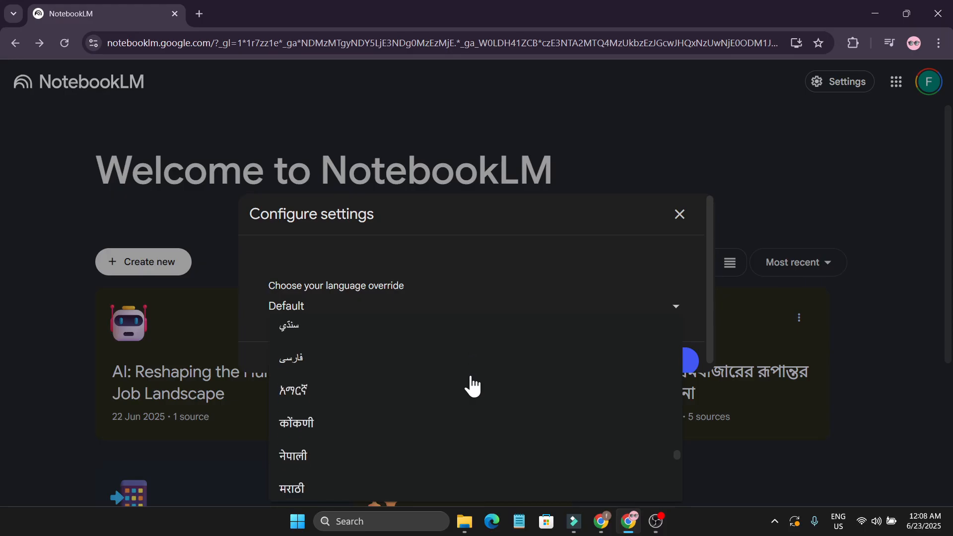
scroll("down", 3)
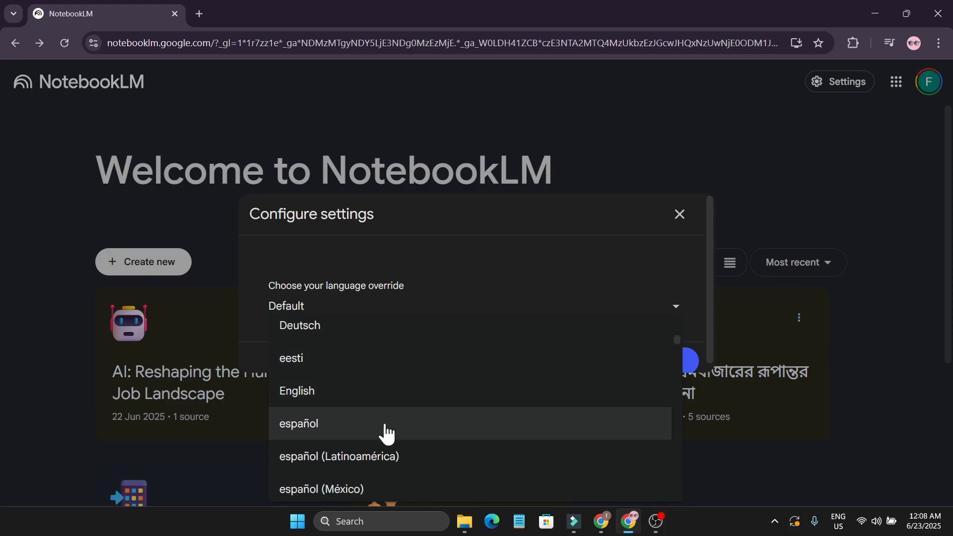
left_click(299, 424)
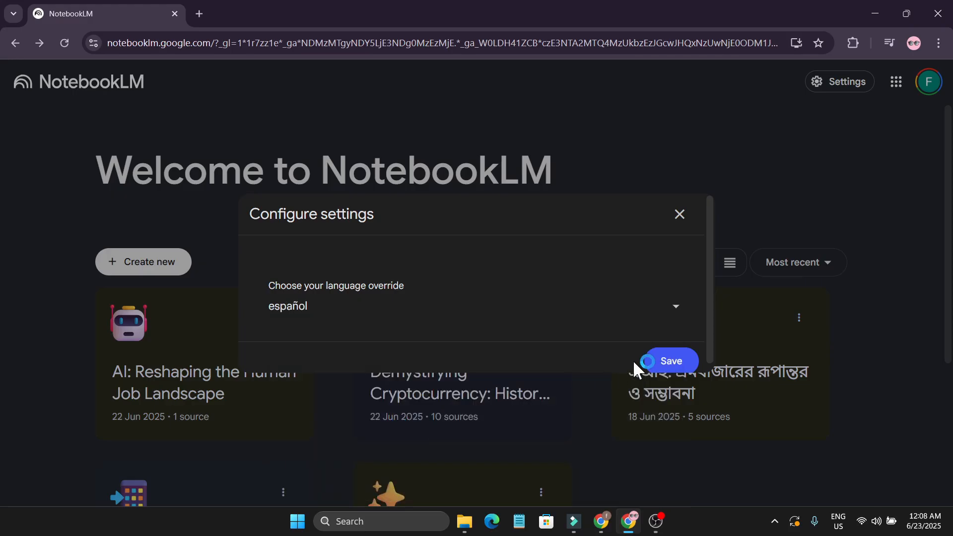
Step: Save the español choice and open the 'AI: Reshaping the Human Job Landscape' notebook
left_click(667, 361)
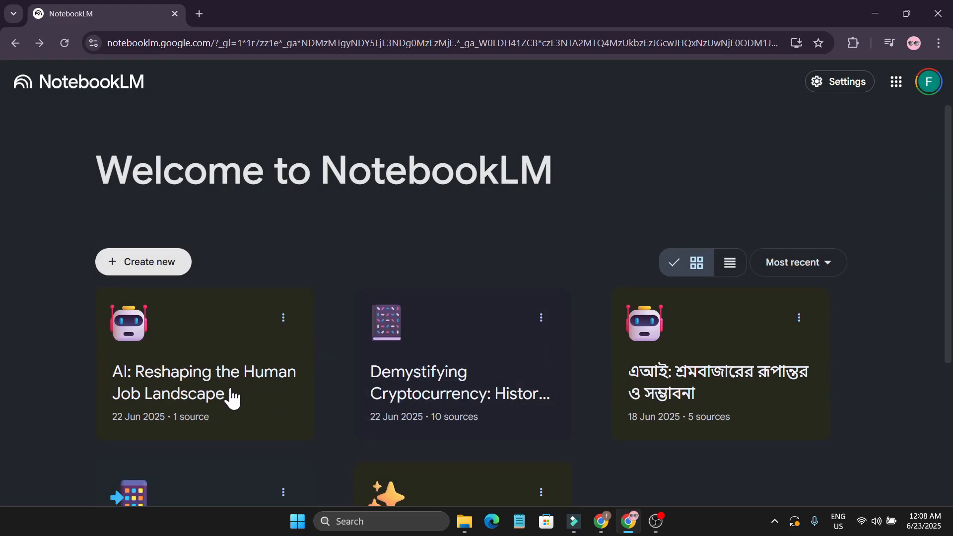
mouse_move(227, 388)
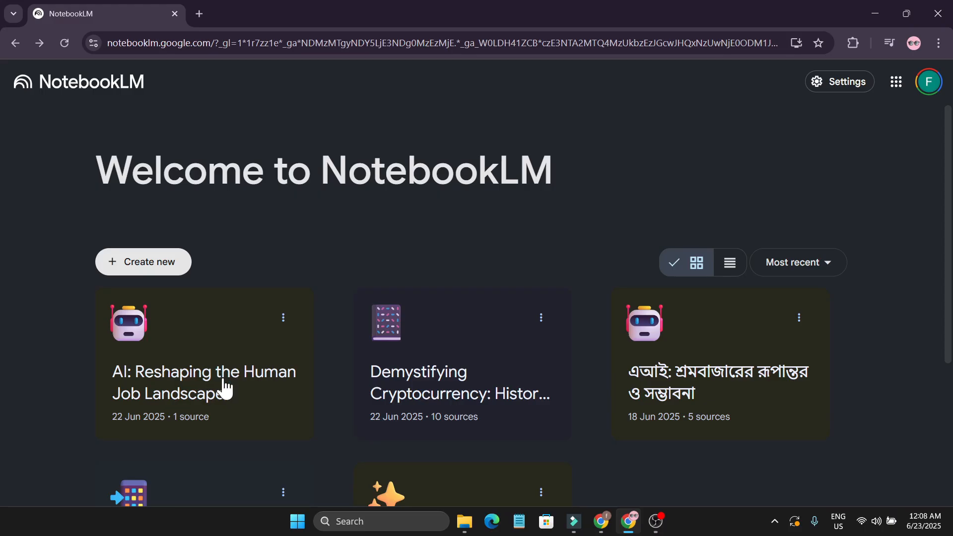
left_click(203, 364)
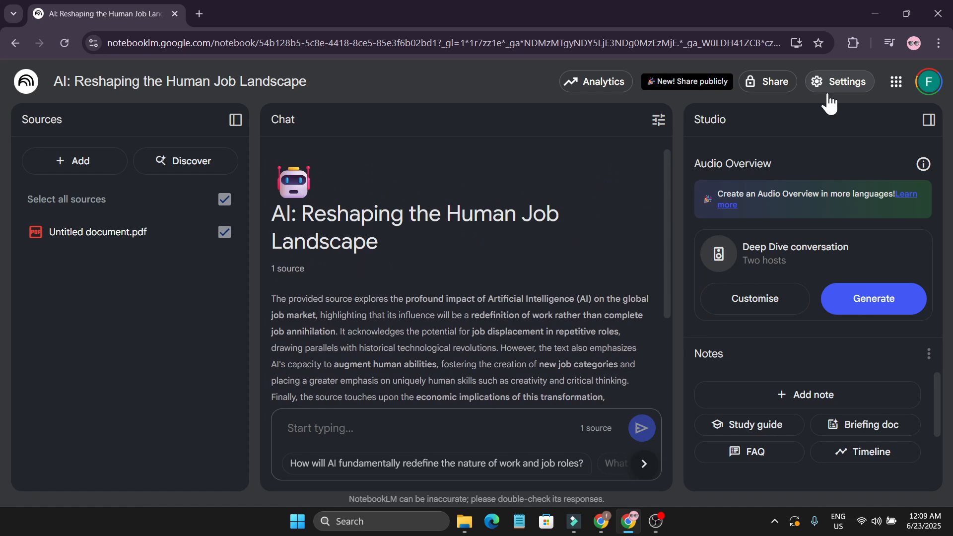
Step: Generate a Spanish Audio Overview from the Studio panel and start playing it
left_click(874, 299)
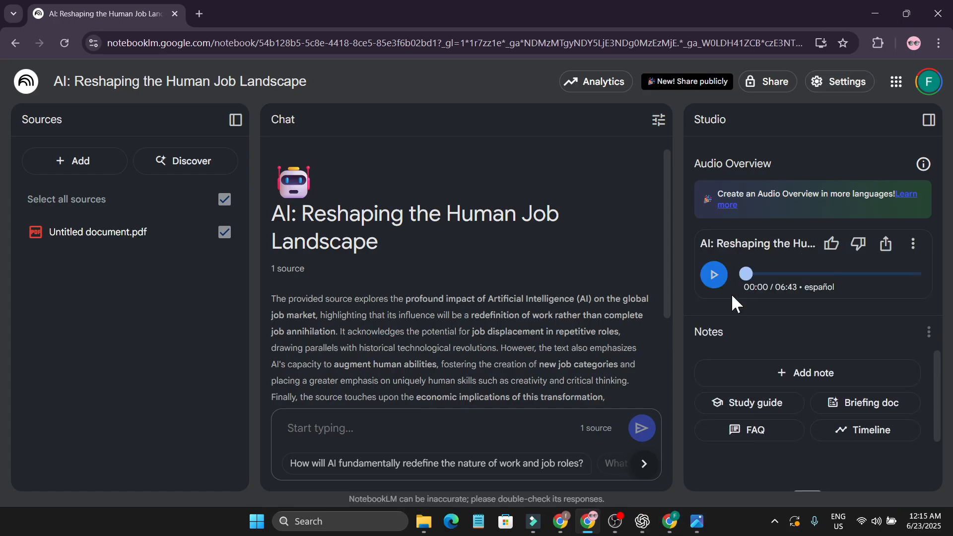
mouse_move(814, 292)
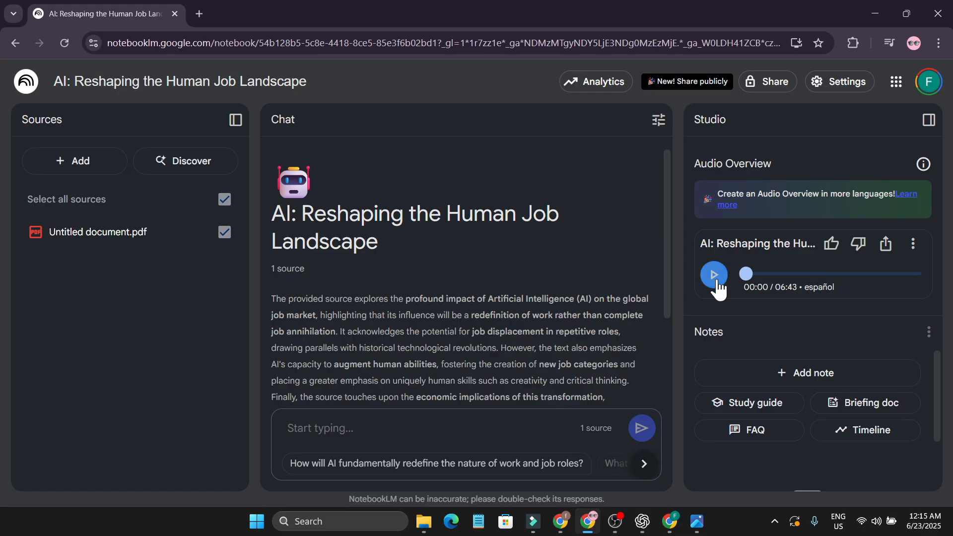
left_click(713, 274)
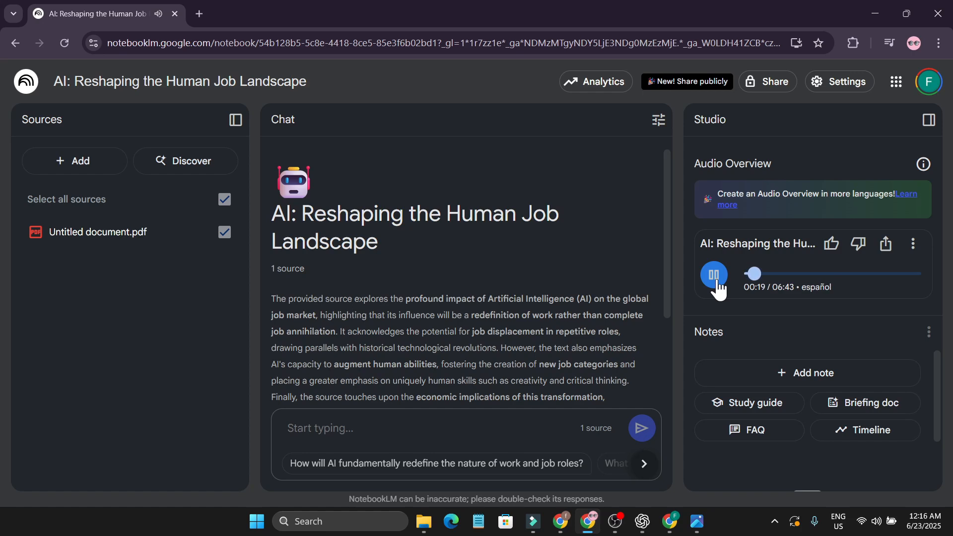
Step: Pause the Spanish Audio Overview at nineteen seconds and review the chat's source summary
left_click(714, 274)
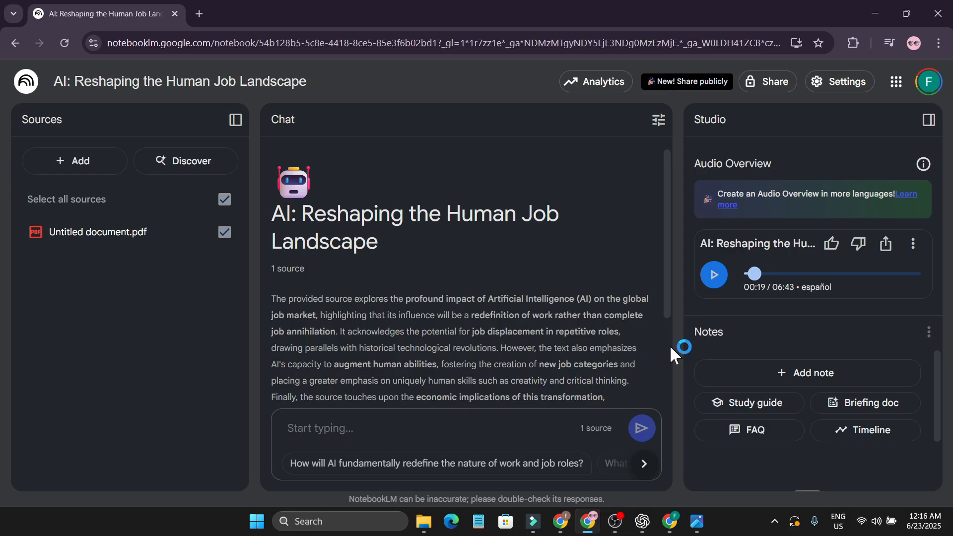
scroll("down", 3)
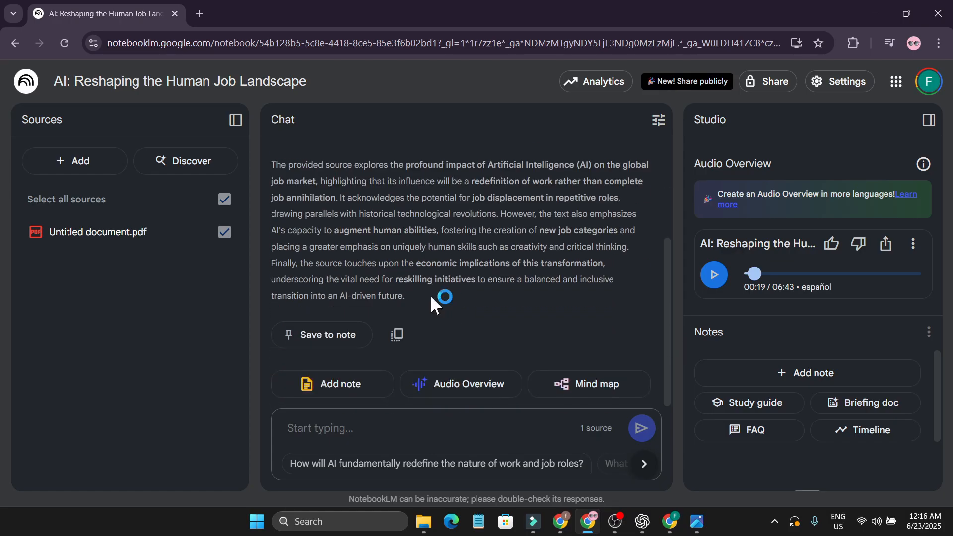